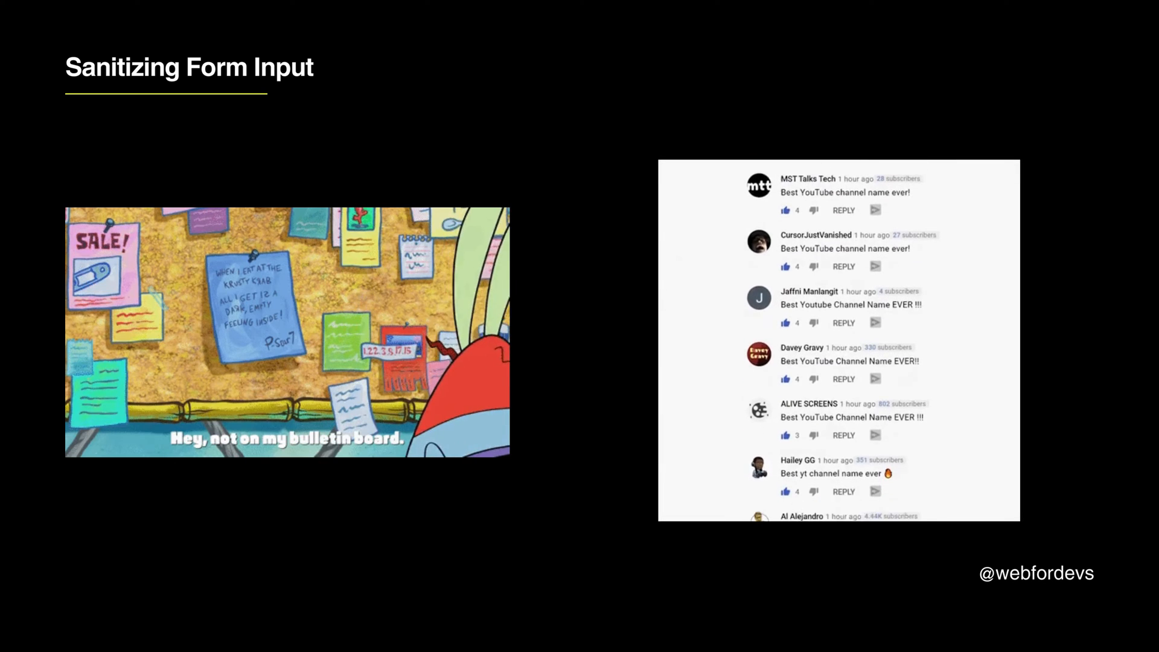
scroll(down, 3)
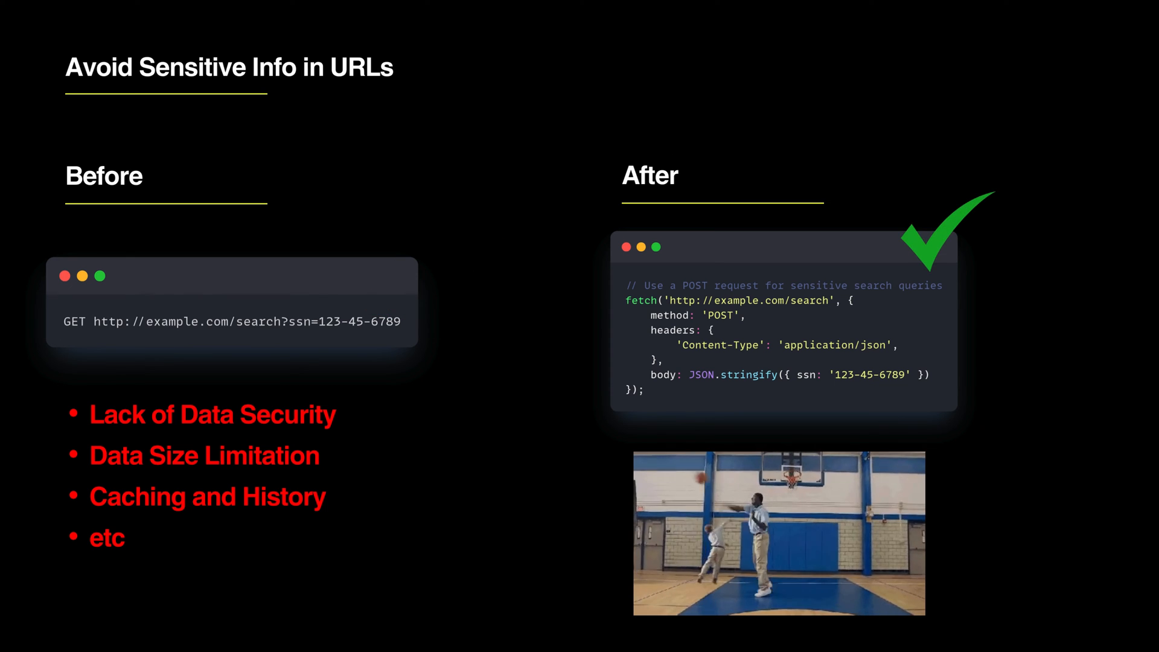
key(Right)
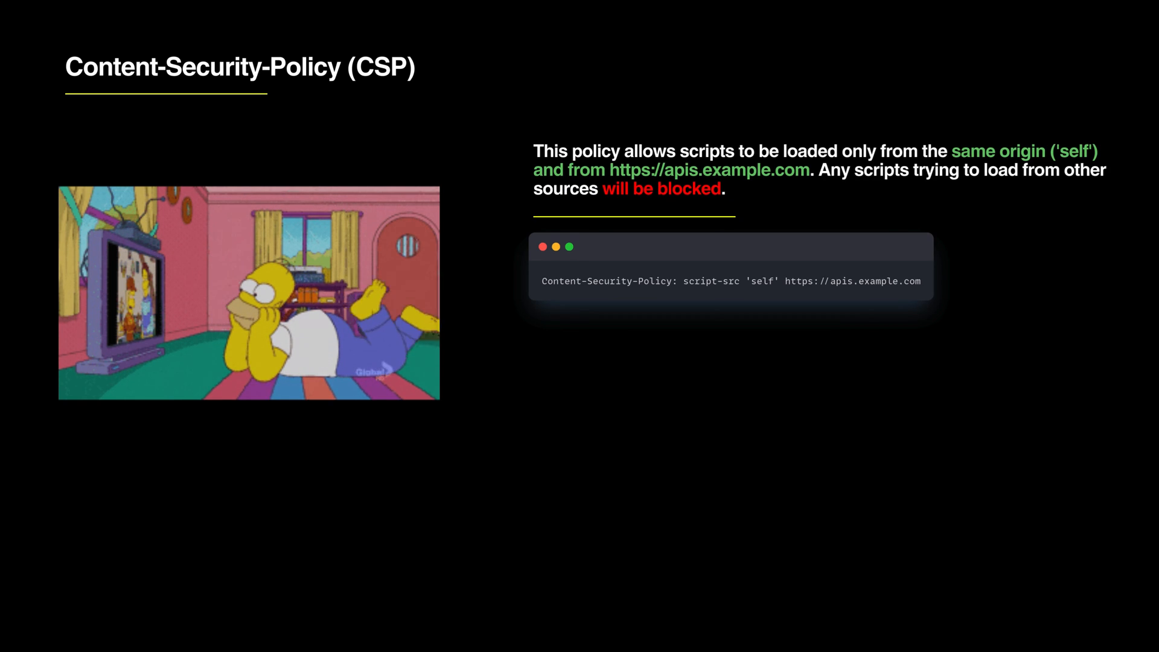